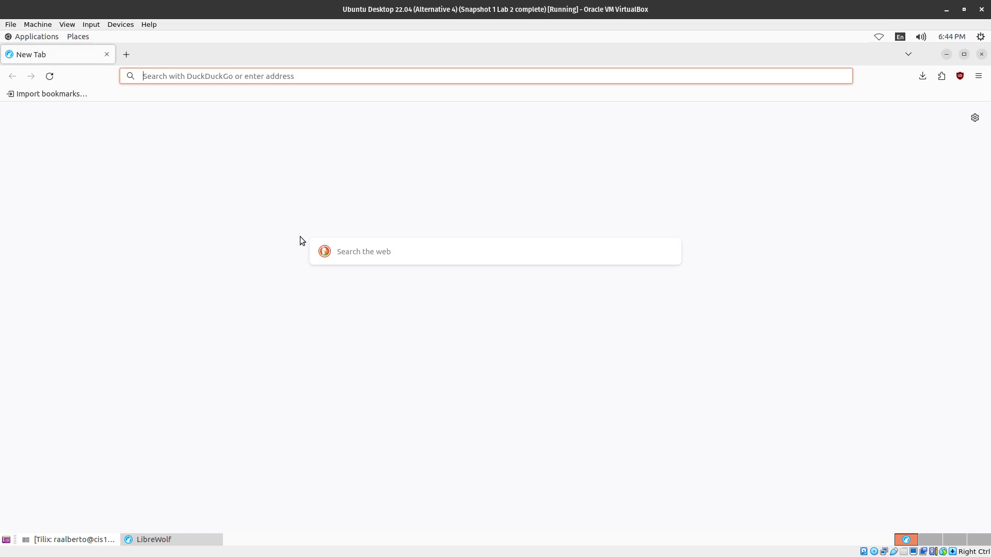
mouse_move(231, 119)
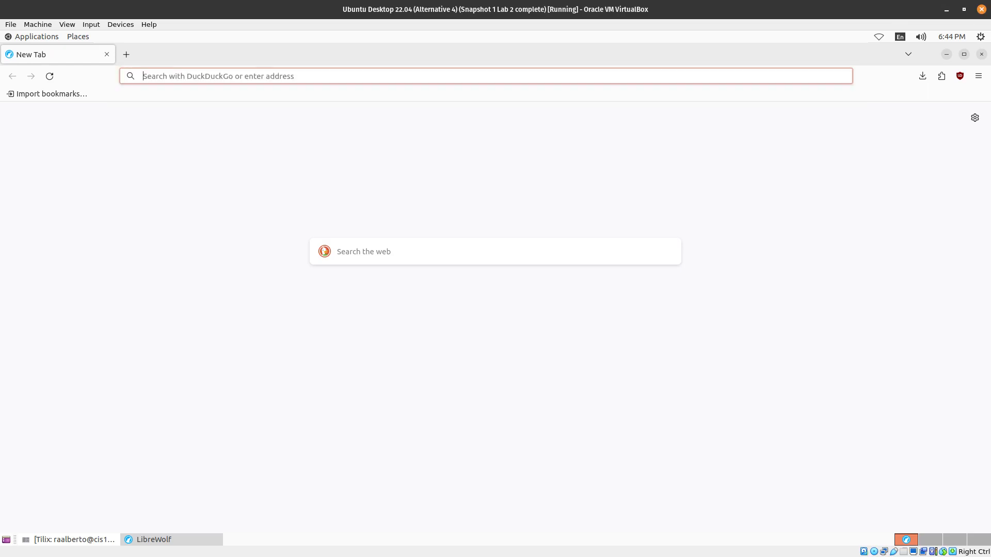
Step: Enter 'appimage launcher' in LibreWolf's address bar to search DuckDuckGo
text(ao)
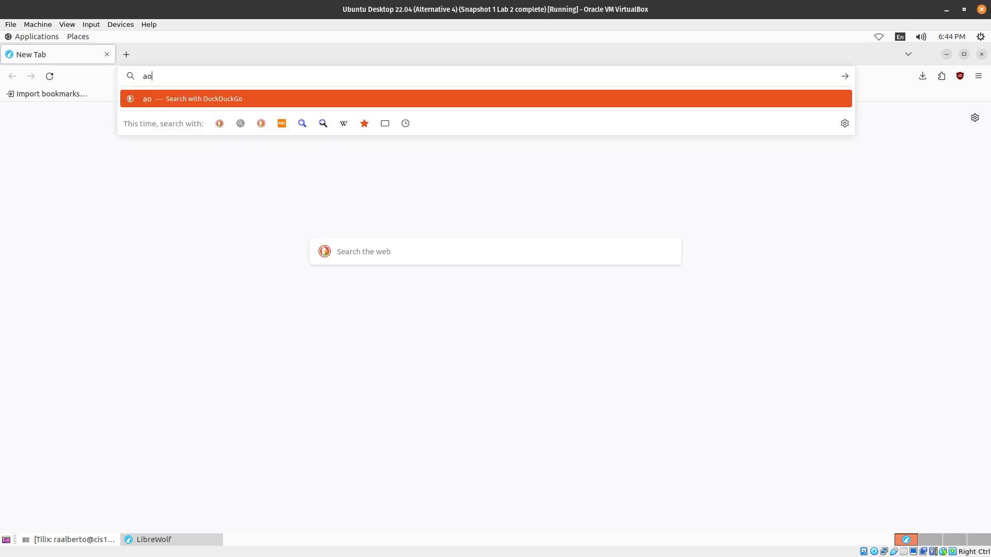
text(pp)
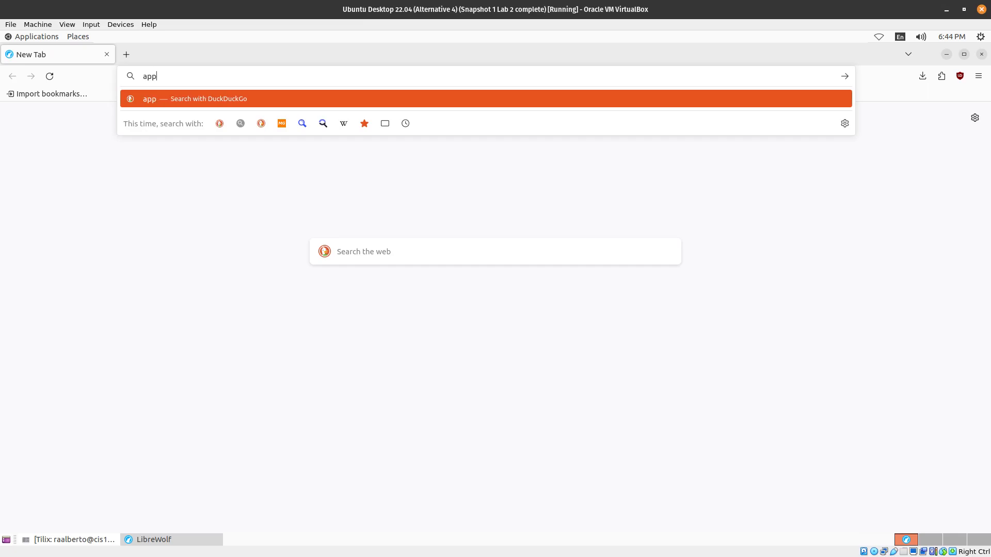
text(image+launcher)
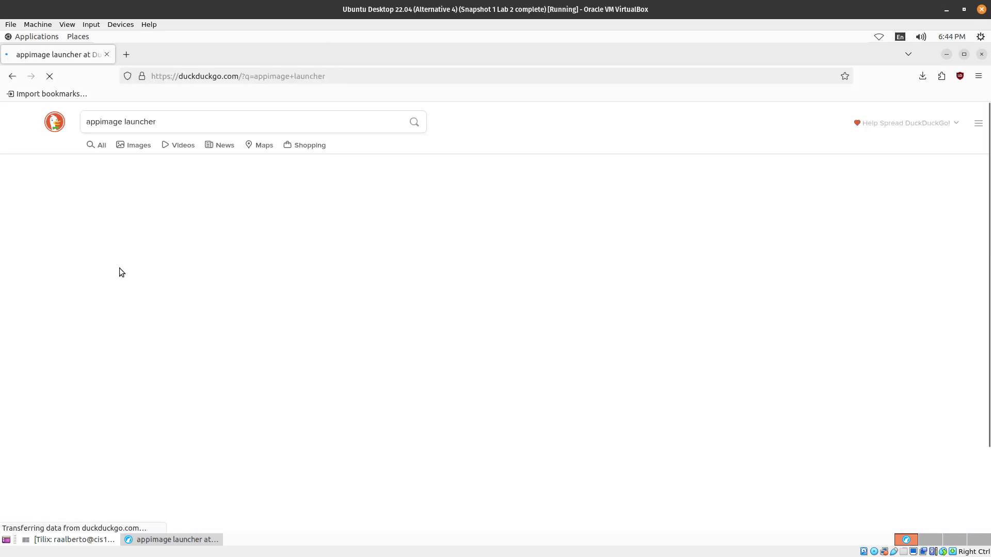
Step: Go from the AppImageLauncher GitHub result to the wiki's Ubuntu/Debian page and copy the PPA commands
click(251, 203)
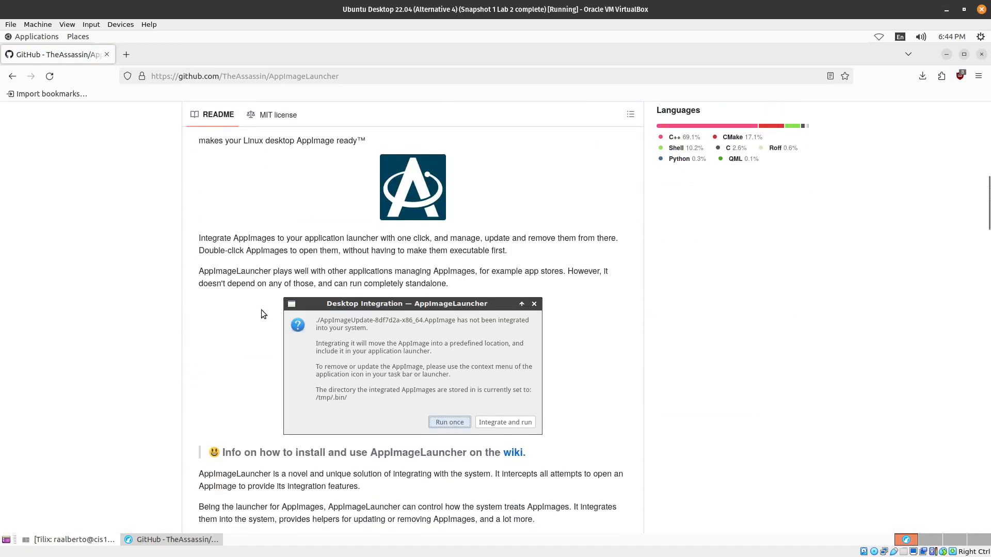
scroll(down, 3)
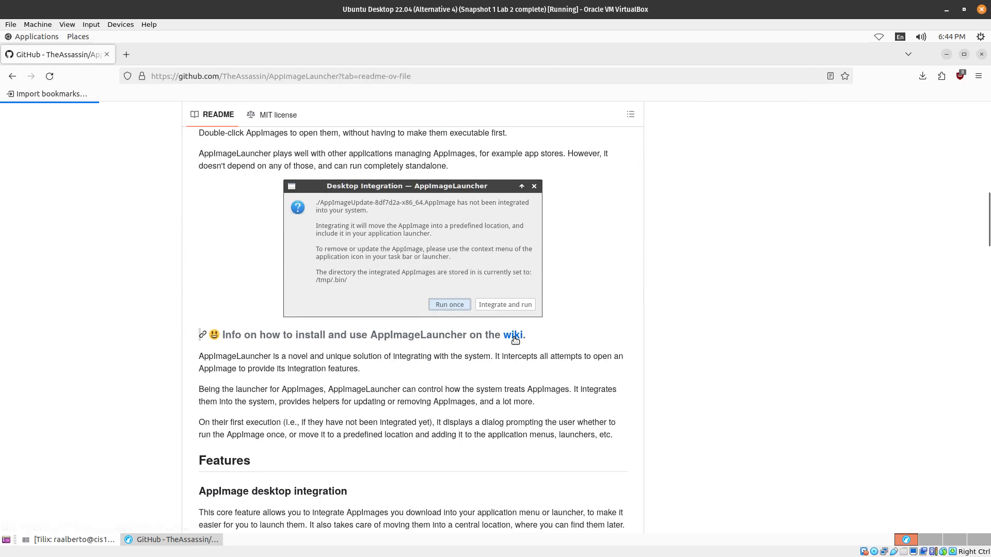
click(512, 335)
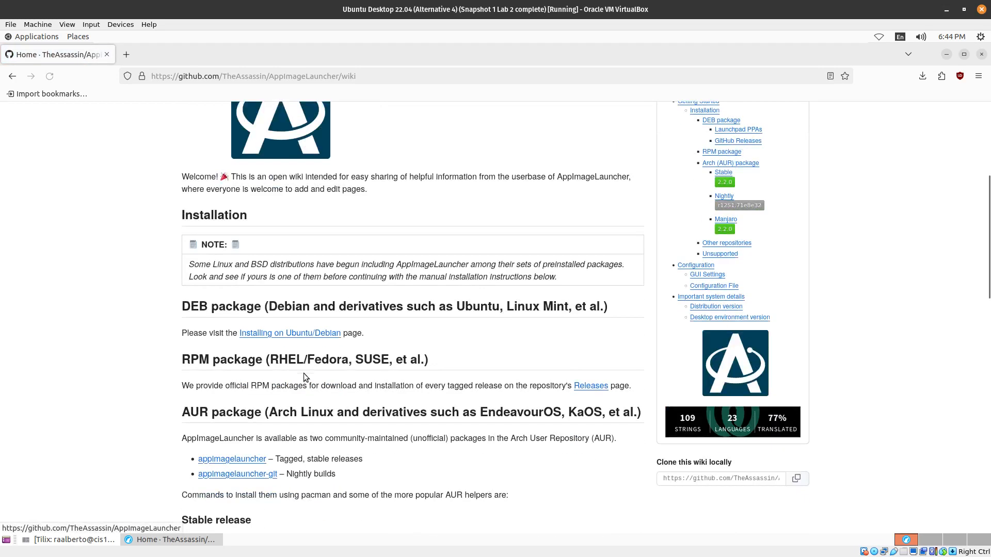
click(289, 332)
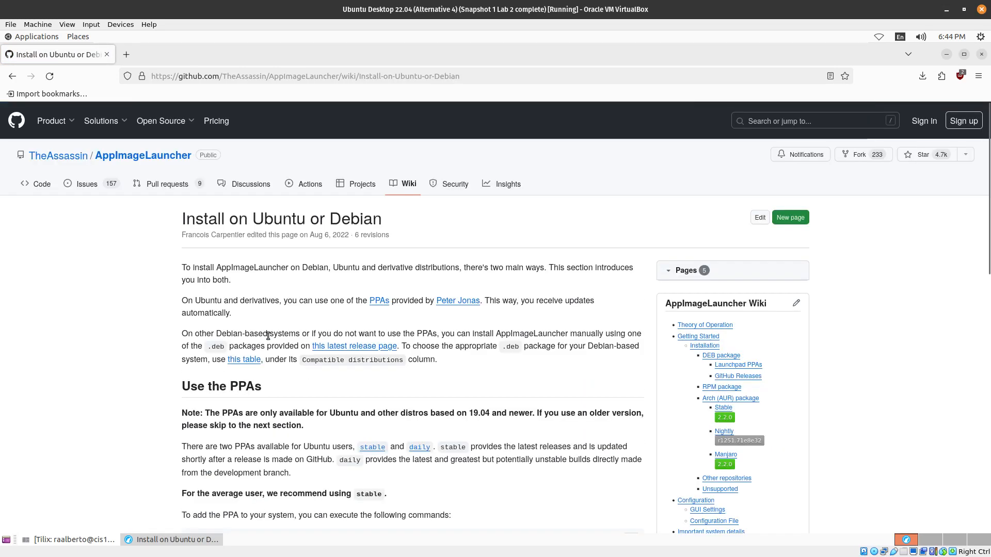
scroll(down, 3)
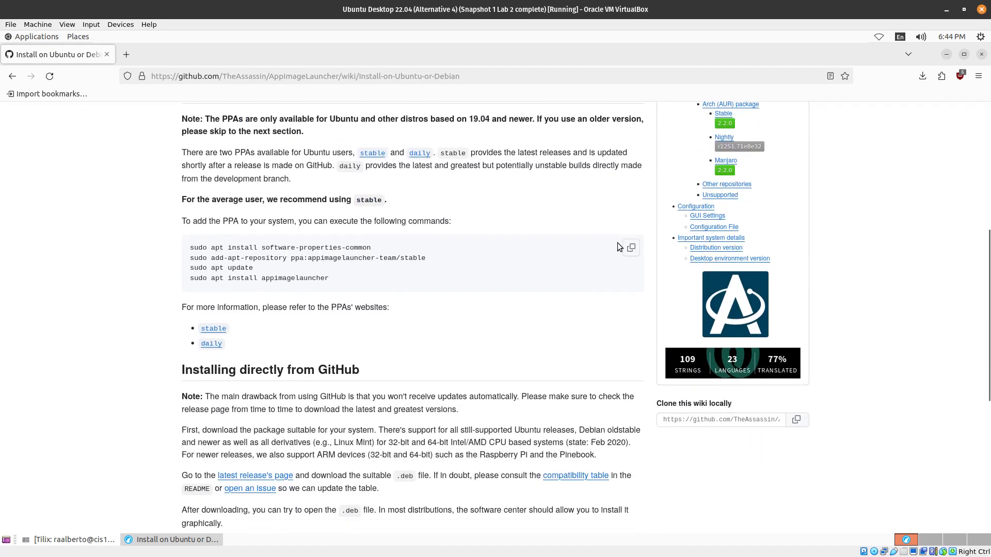
mouse_move(436, 259)
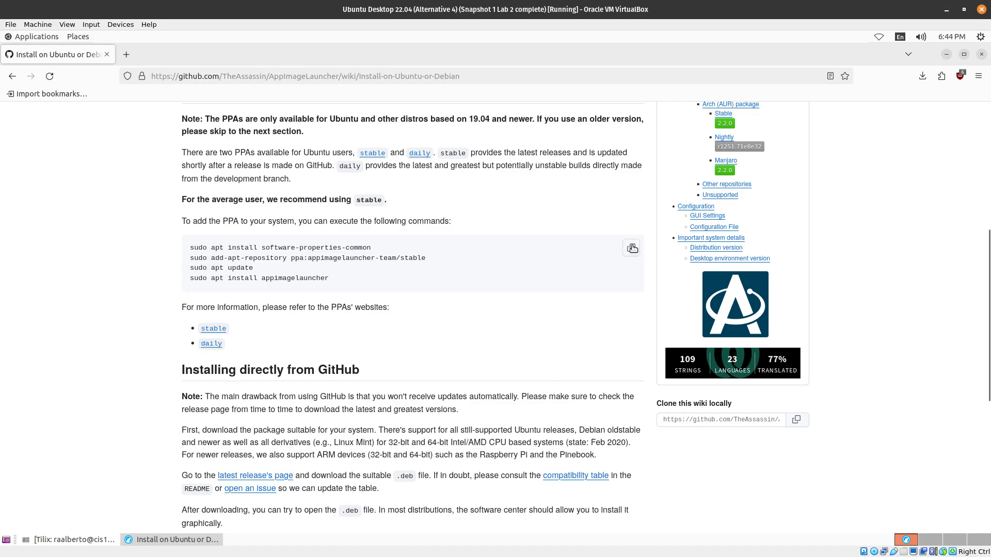
click(632, 247)
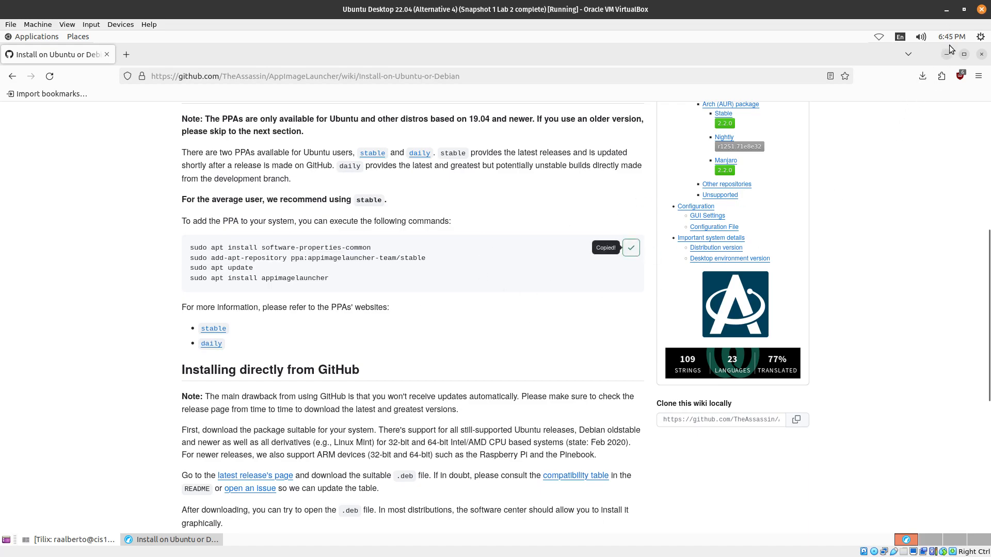
Step: Paste and run the AppImageLauncher PPA commands in Tilix, re-entering the sudo password after a failure
click(69, 539)
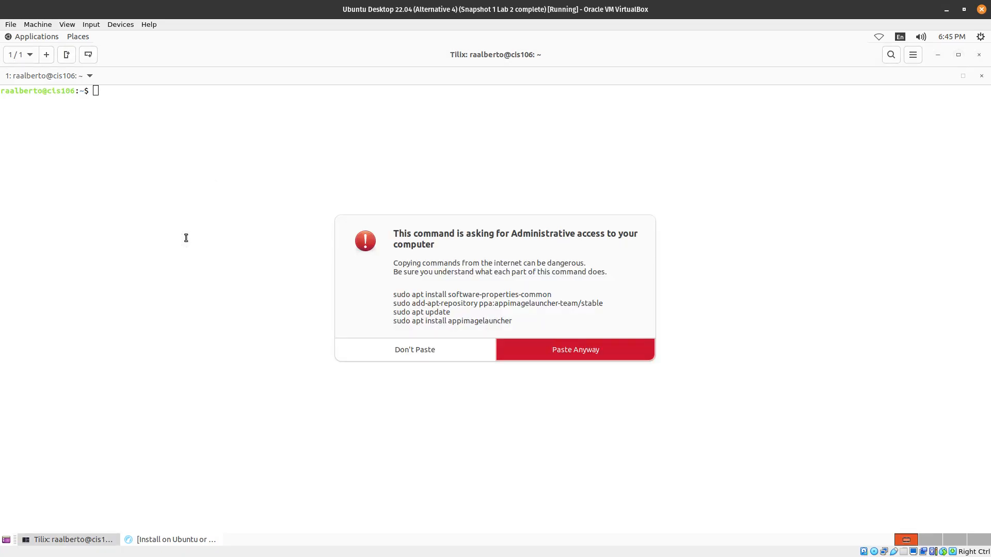
click(574, 349)
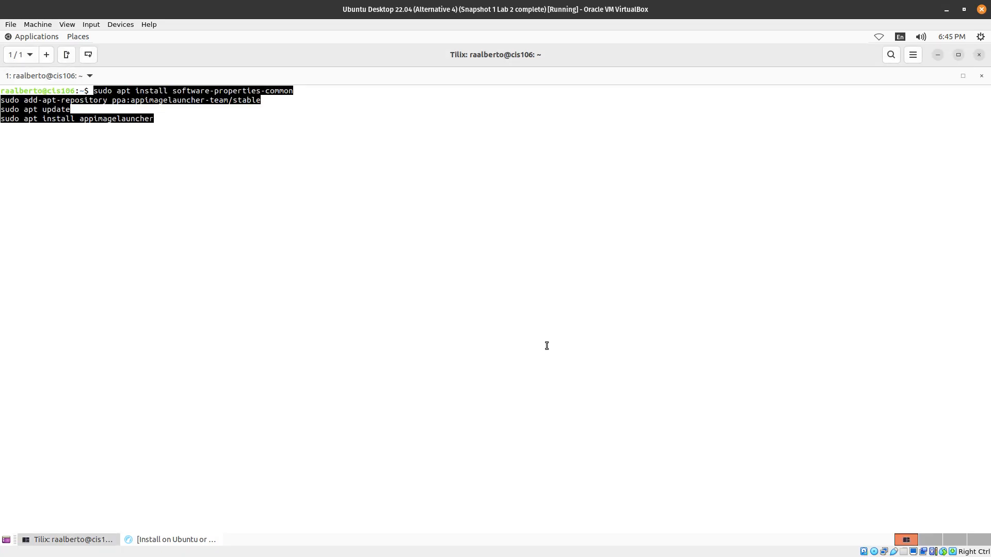
key(Return)
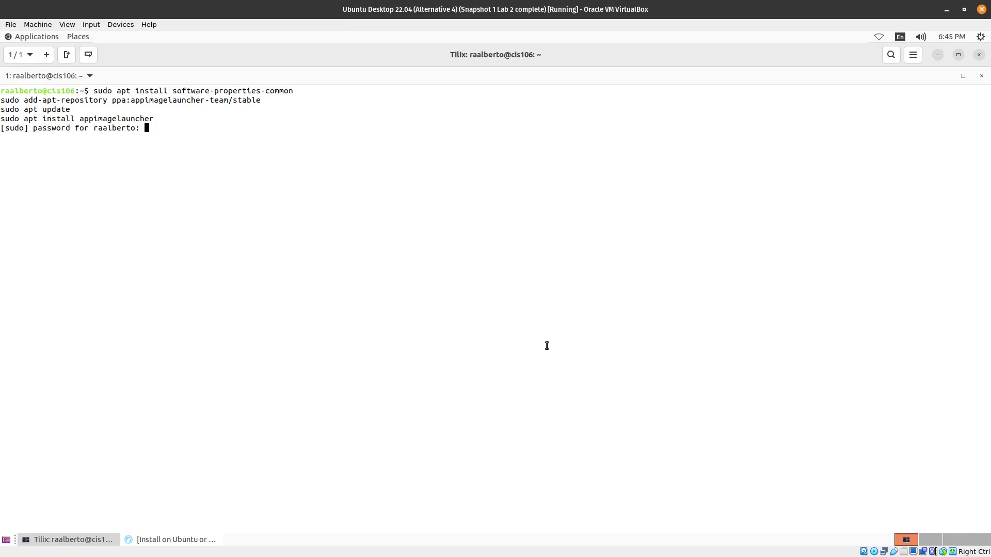
key(Return)
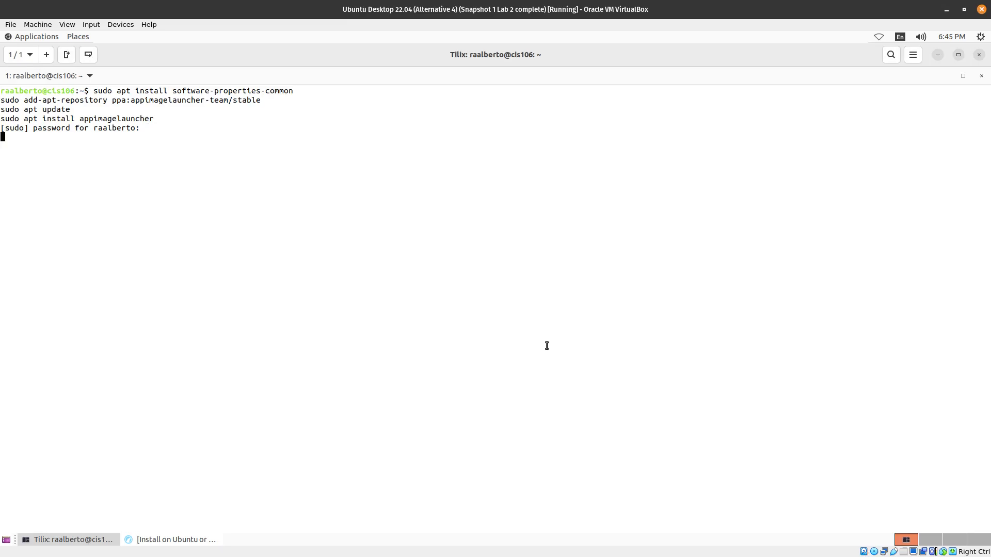
key(Return)
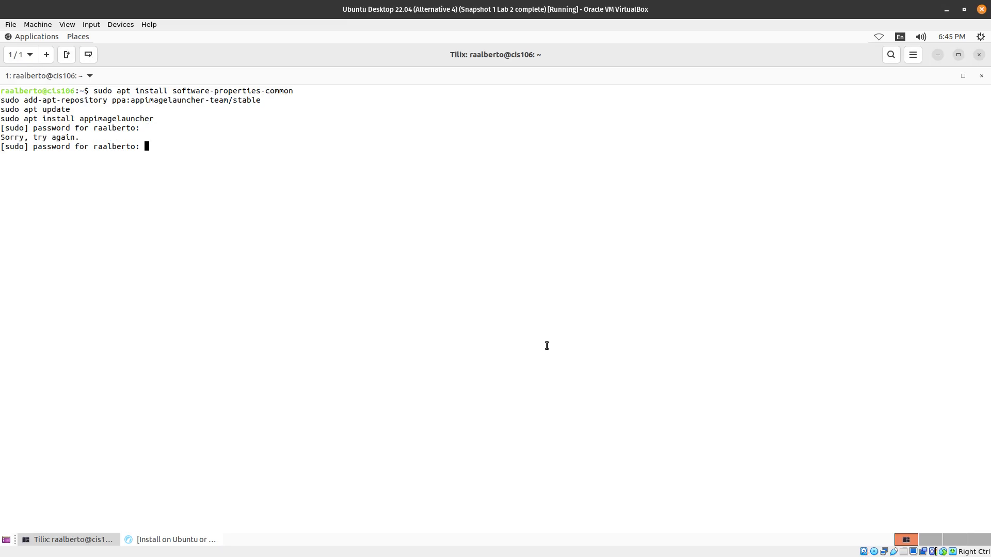
key(Return)
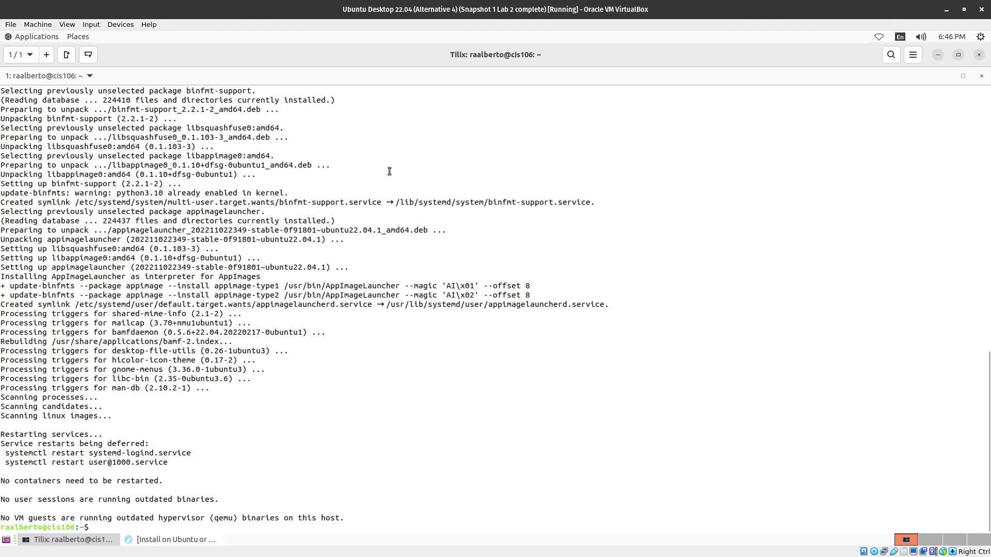
Step: Open AppImageLauncher Settings from Accessories and confirm the ~/Applications storage location
click(35, 36)
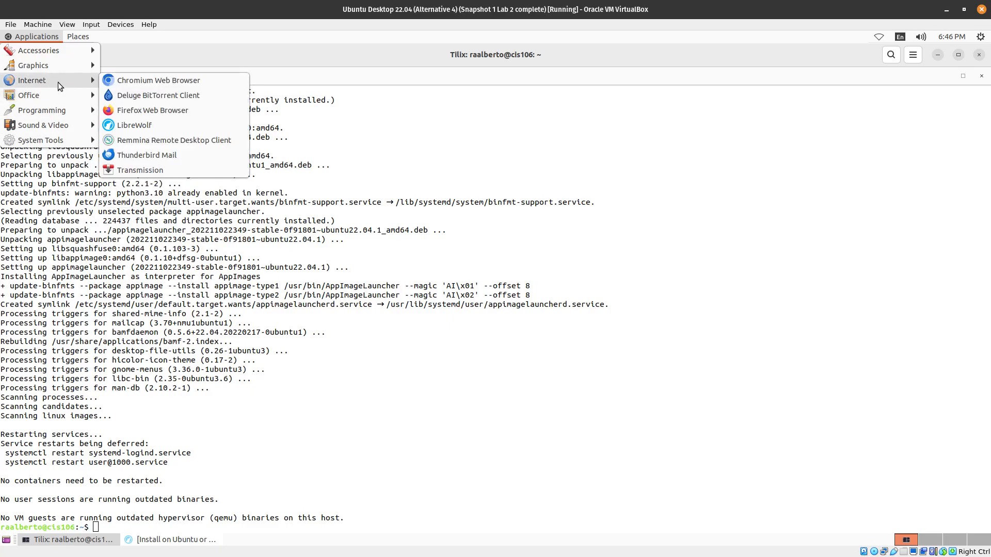
mouse_move(40, 50)
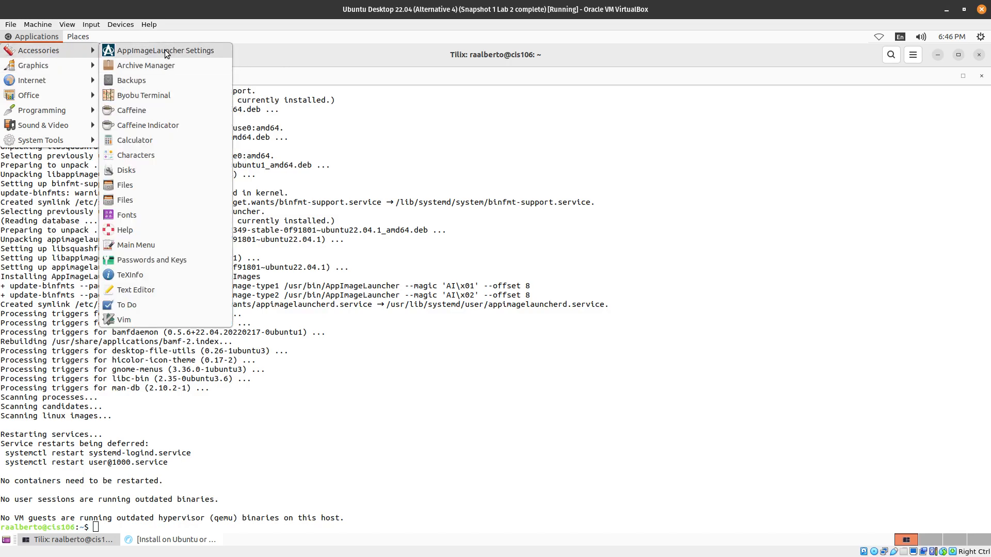
click(166, 50)
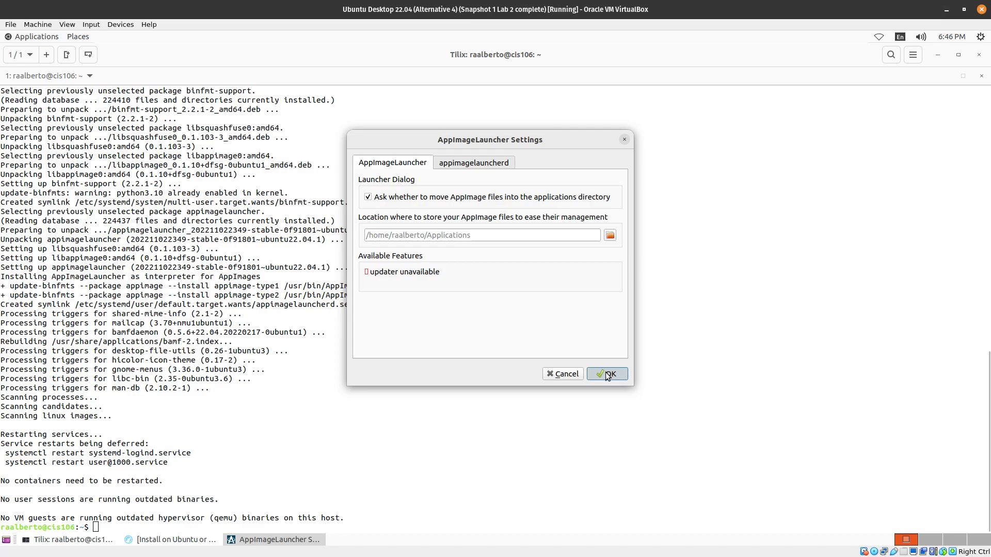
click(606, 374)
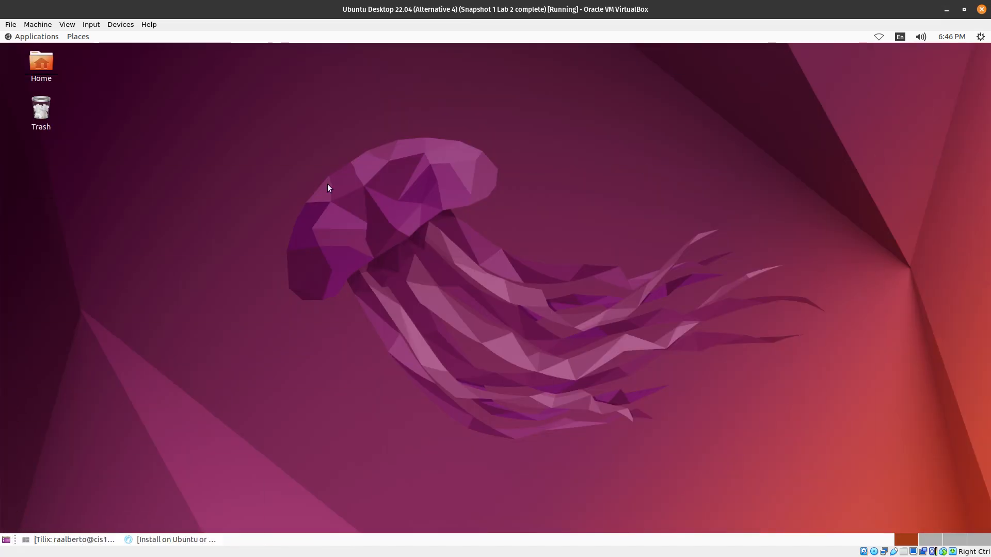
Step: Briefly restore LibreWolf, then bring the Tilix terminal back to the front
click(175, 539)
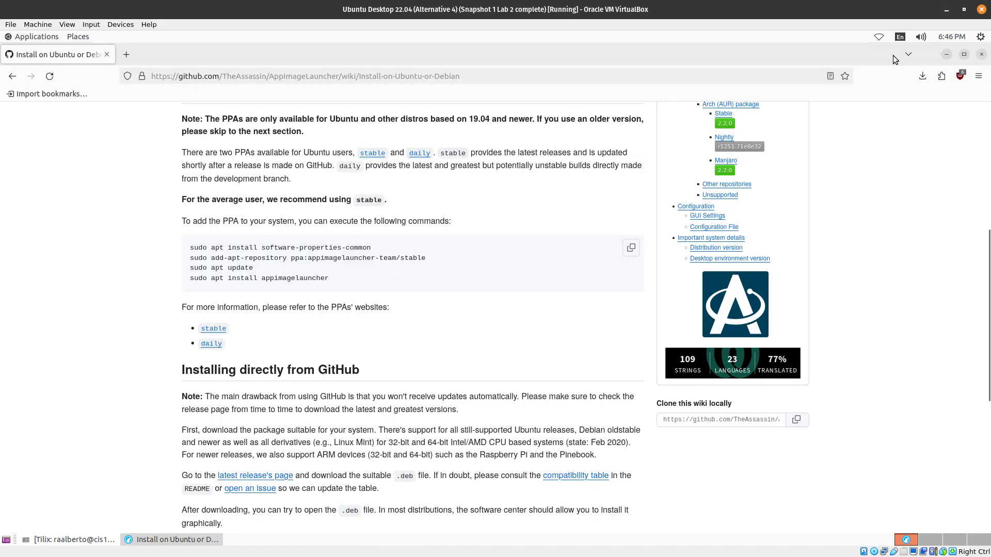
click(66, 539)
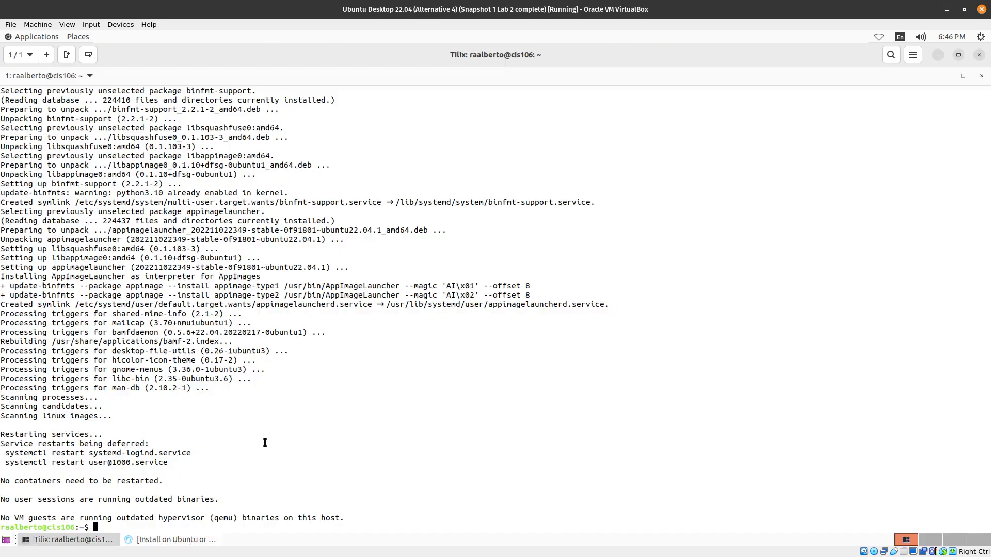
mouse_move(375, 260)
text(fl)
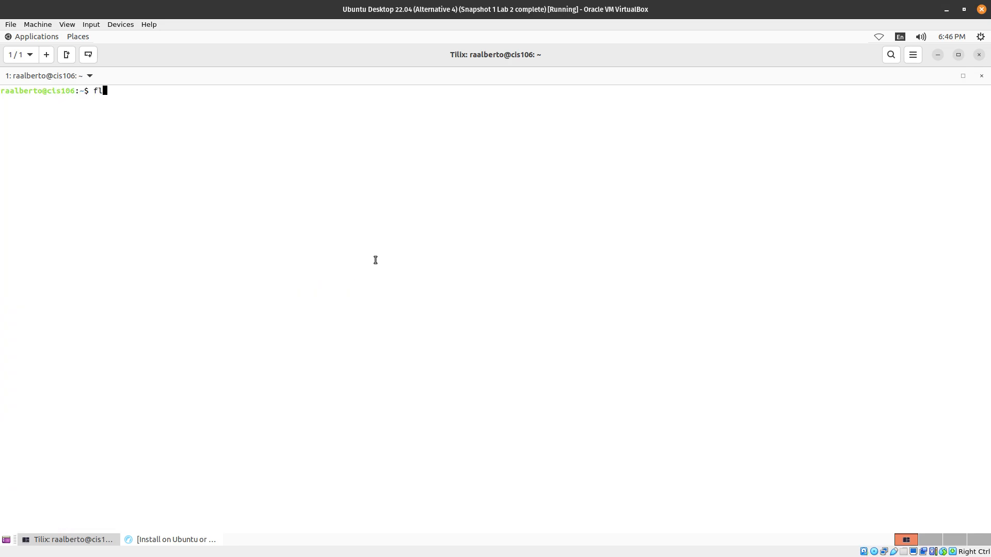
Step: Run flatpak search for 'app image', then 'appimage', listing AppImage Pool and Gear Lever
text(atpak sear)
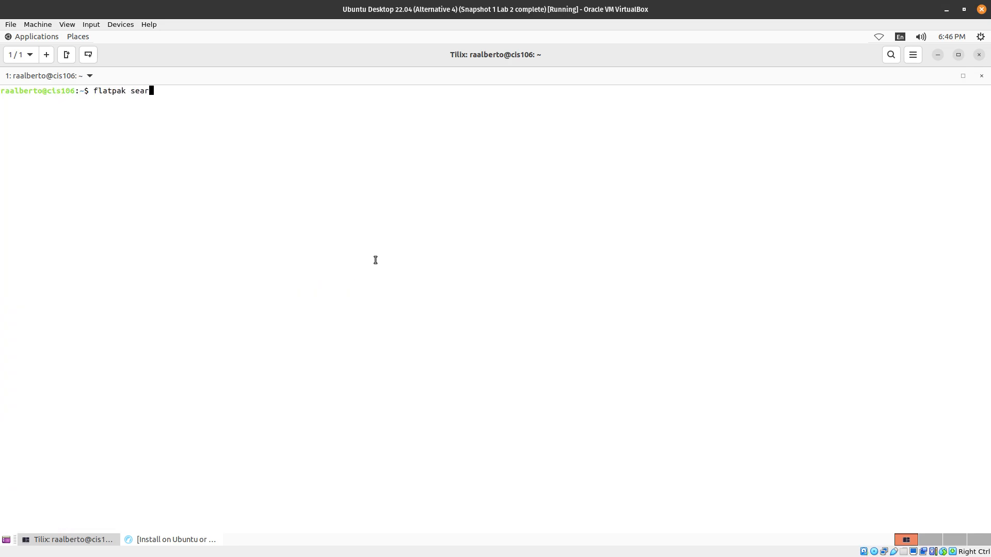
text(ch)
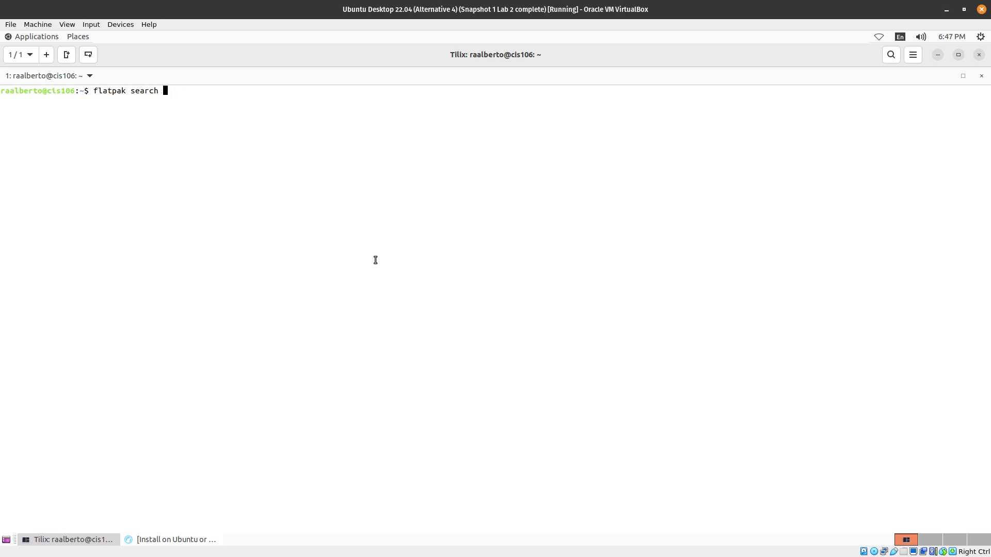
text(")
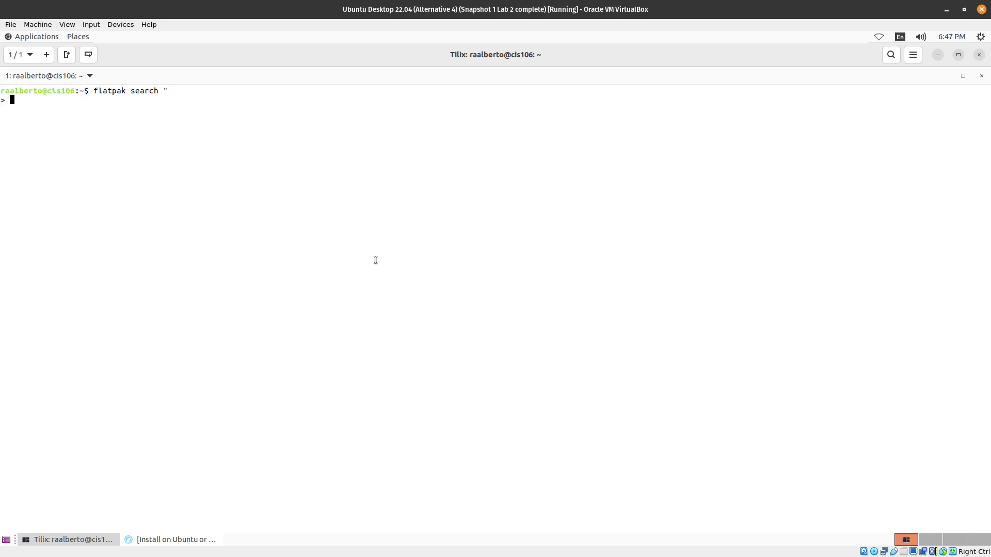
key(ctrl+c)
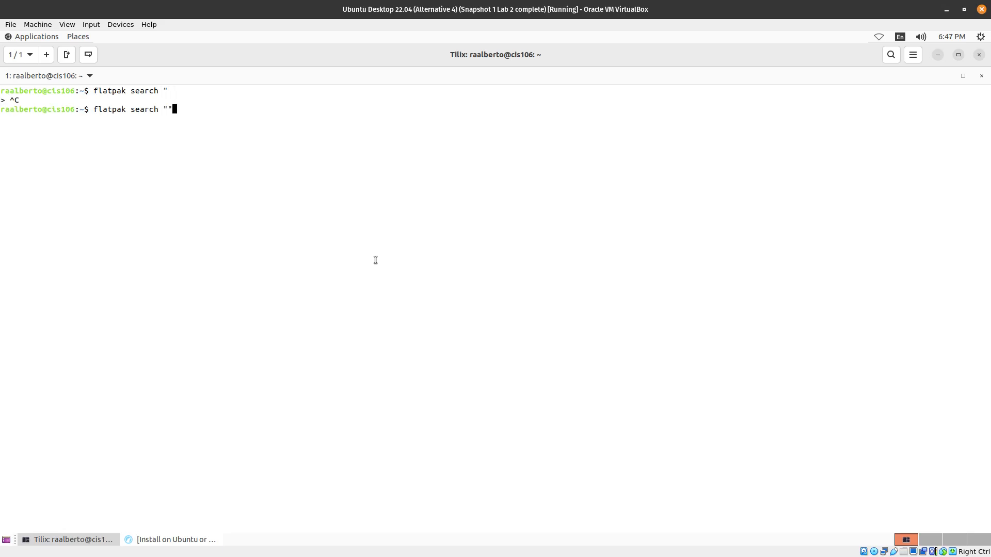
text(a)
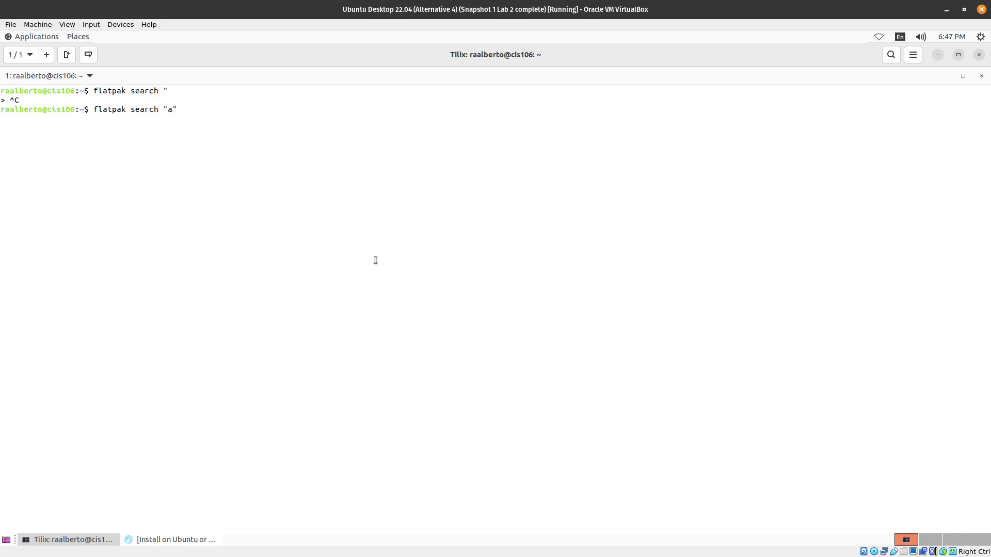
text(pp image)
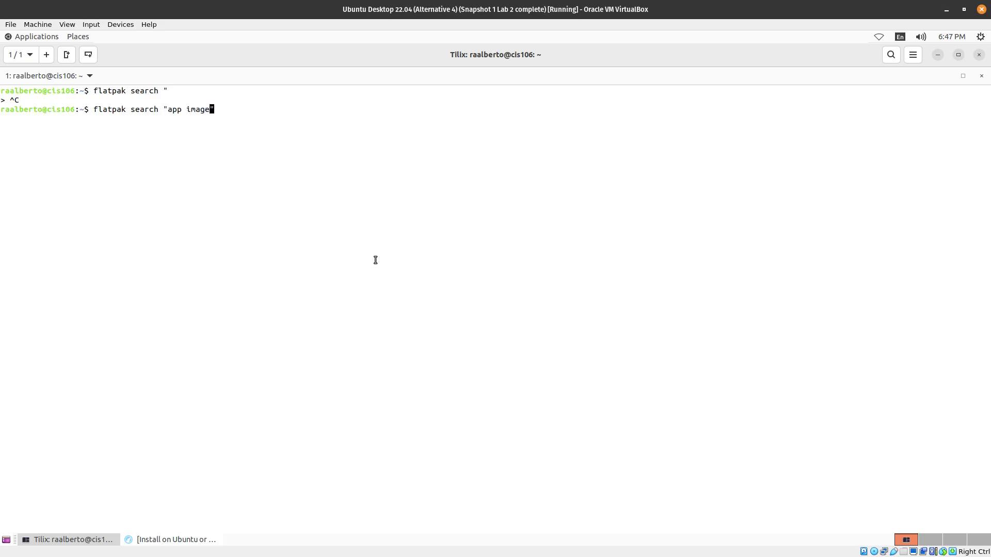
key(Return)
text(flatpak search "appimage")
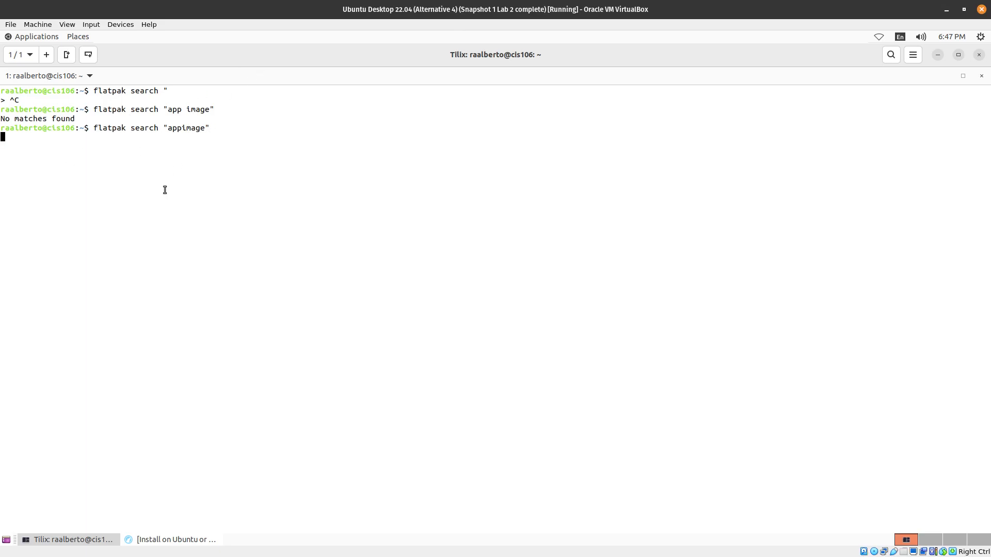
key(Return)
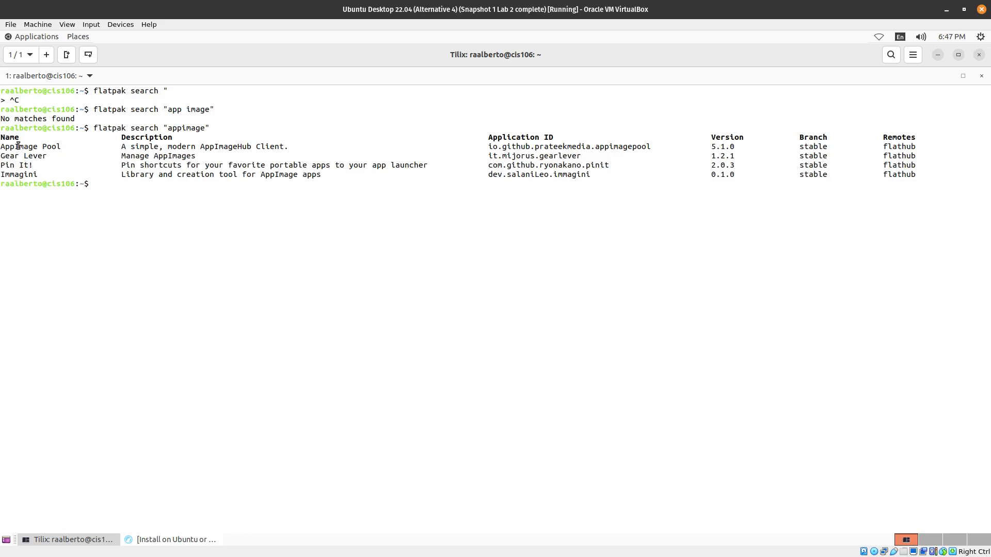
Step: Install io.github.prateekmedia.appimagepool and its runtimes via flatpak using the copied ID
double_click(30, 146)
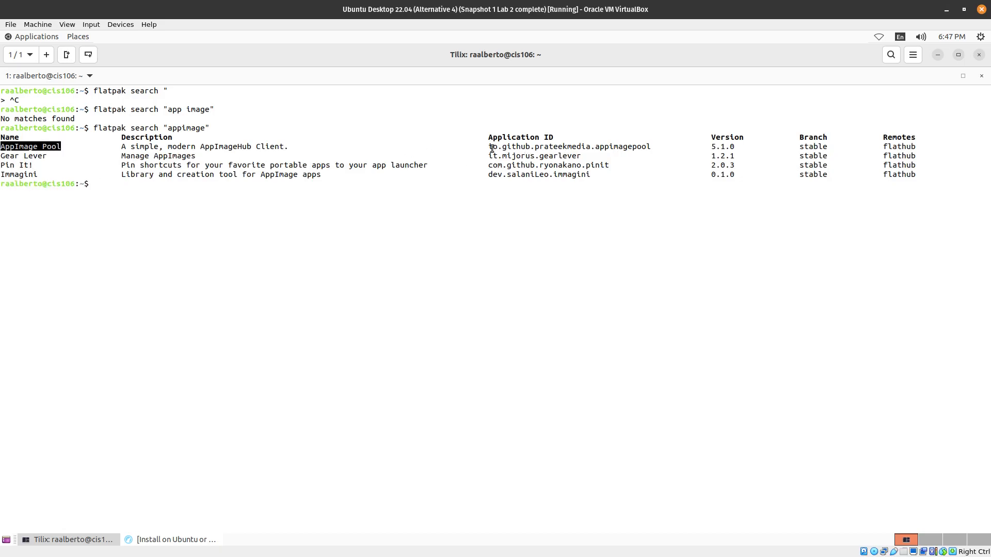
right_click(569, 146)
text(flatpak install)
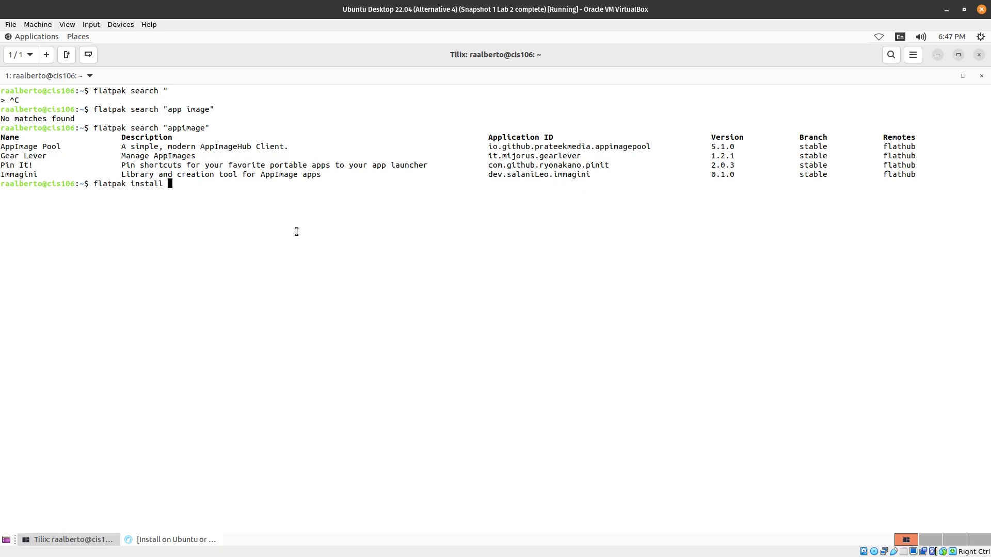
text( io.github.prateekmedia.appimagepool)
key(Return)
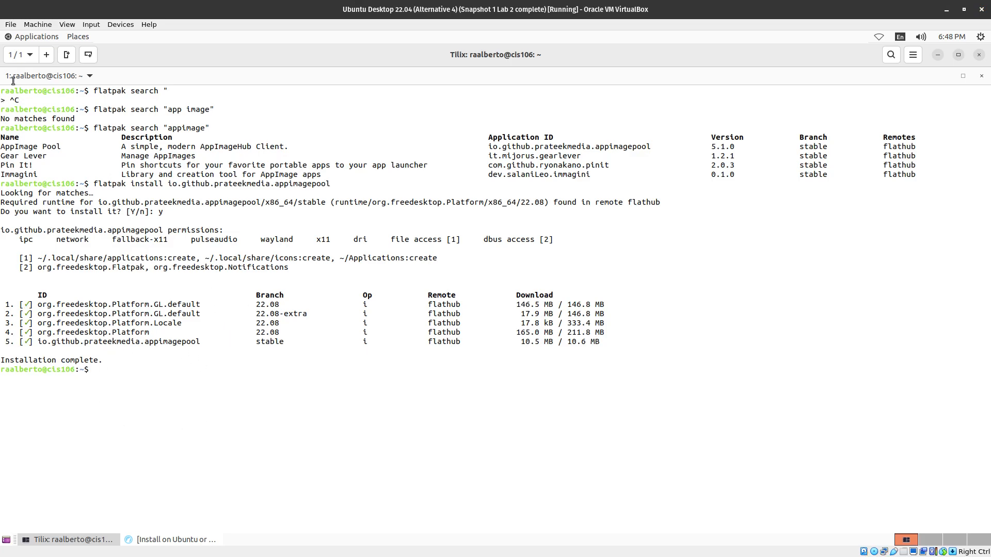
click(35, 37)
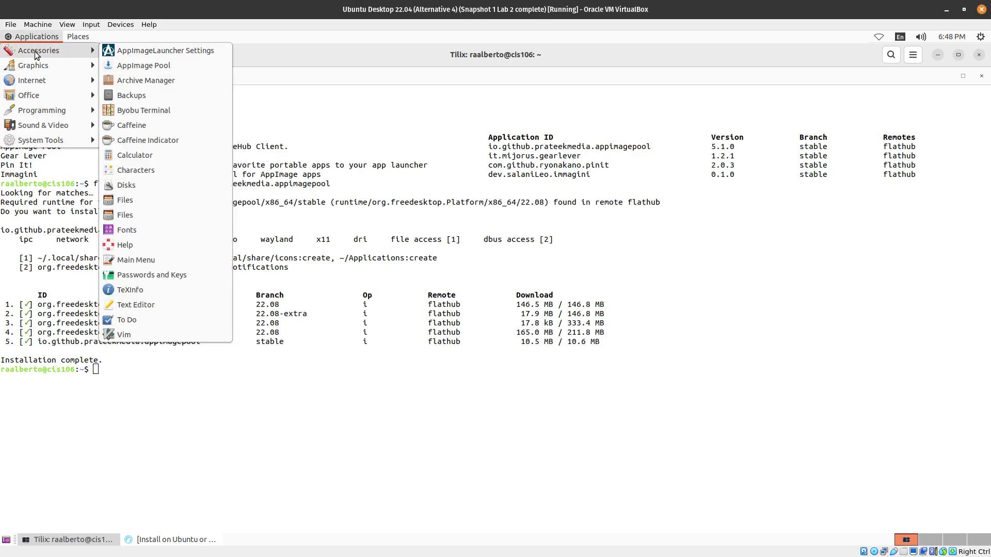
Step: Launch AppImage Pool and search its catalogue for 'cool' to find Cool Retro Term
click(144, 65)
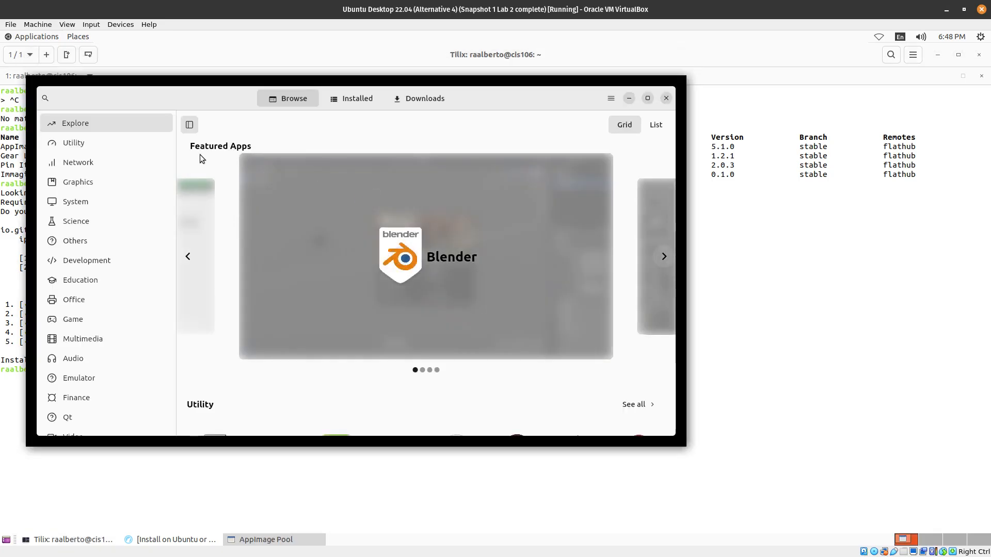
click(45, 98)
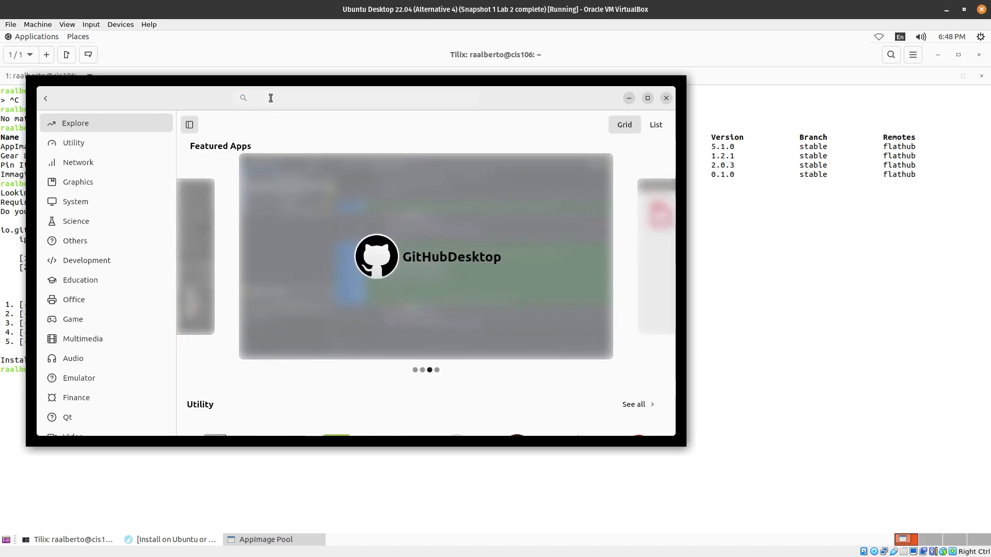
text(cool)
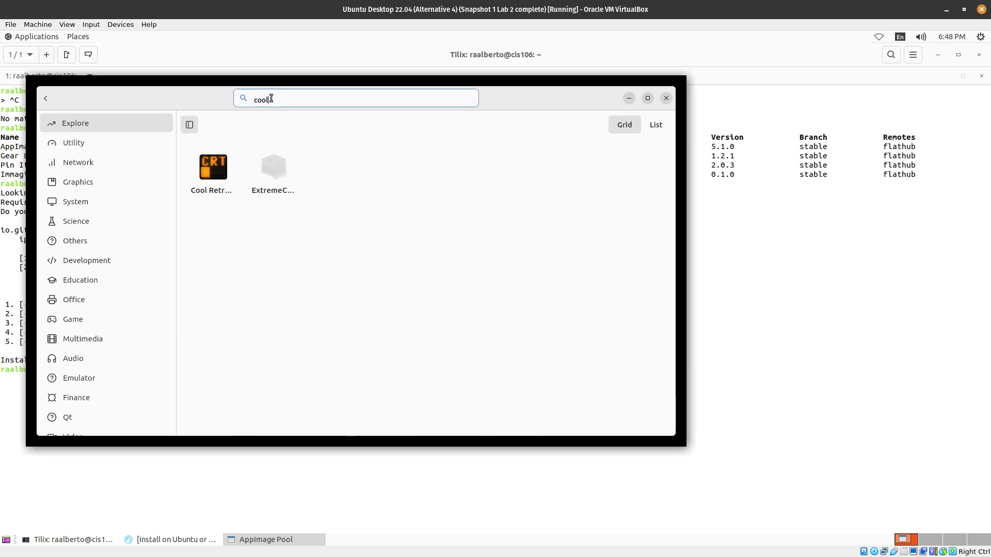
Step: Download the Cool Retro Term release 1.1.1 AppImage, check the download, and close AppImage Pool
click(213, 166)
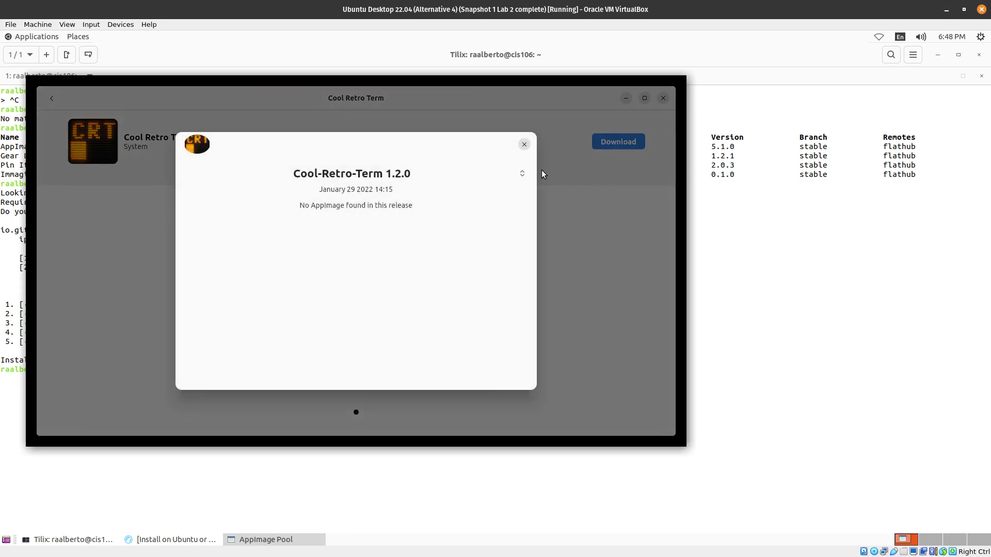
click(522, 174)
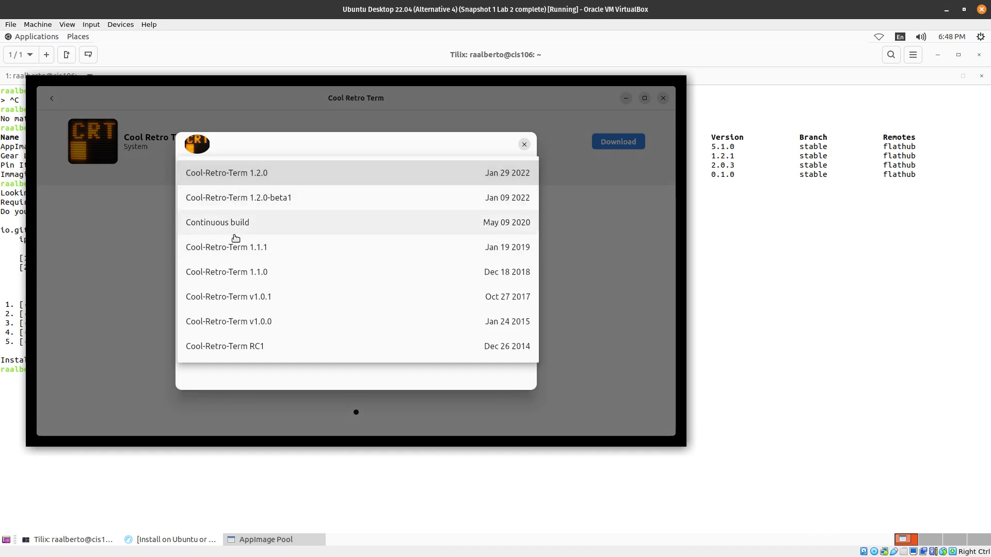
mouse_move(455, 261)
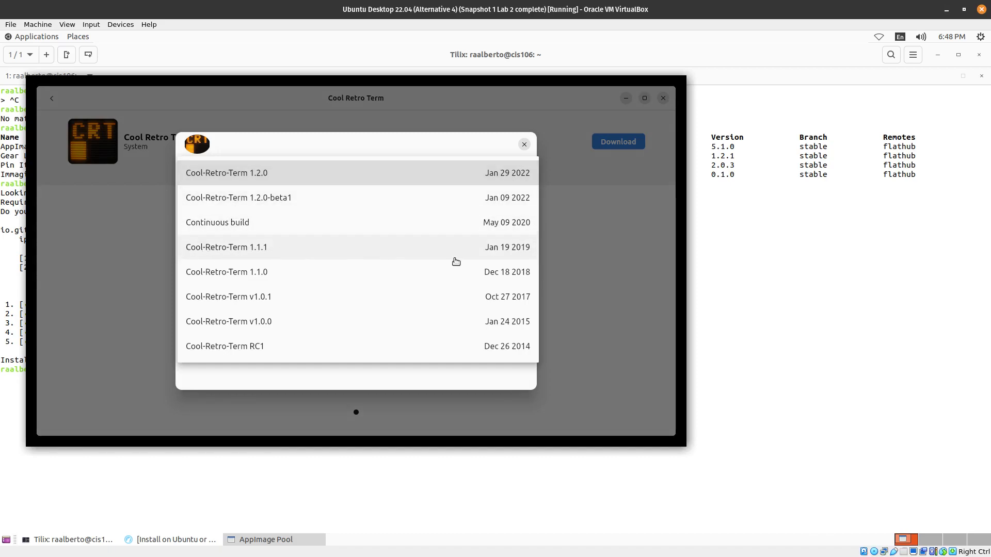
click(225, 248)
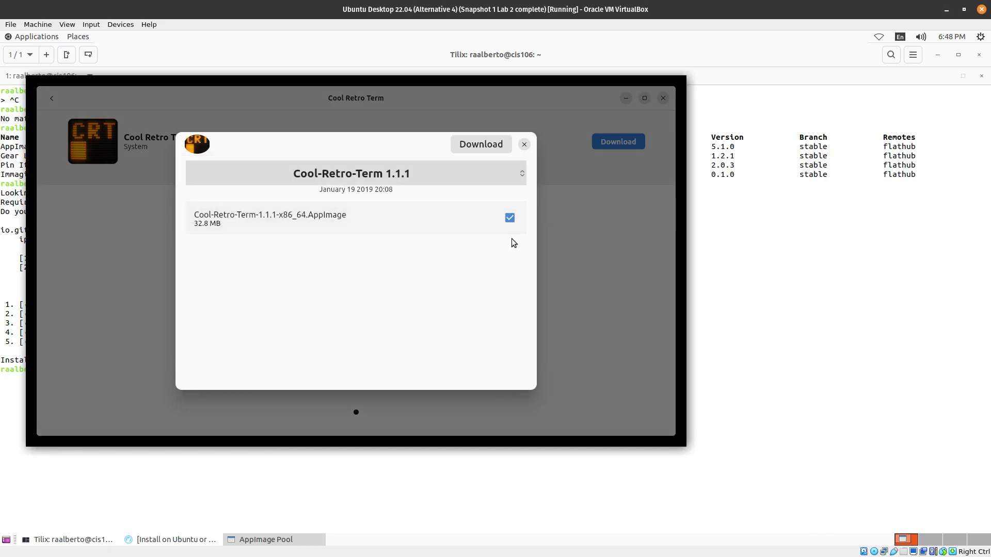
click(480, 144)
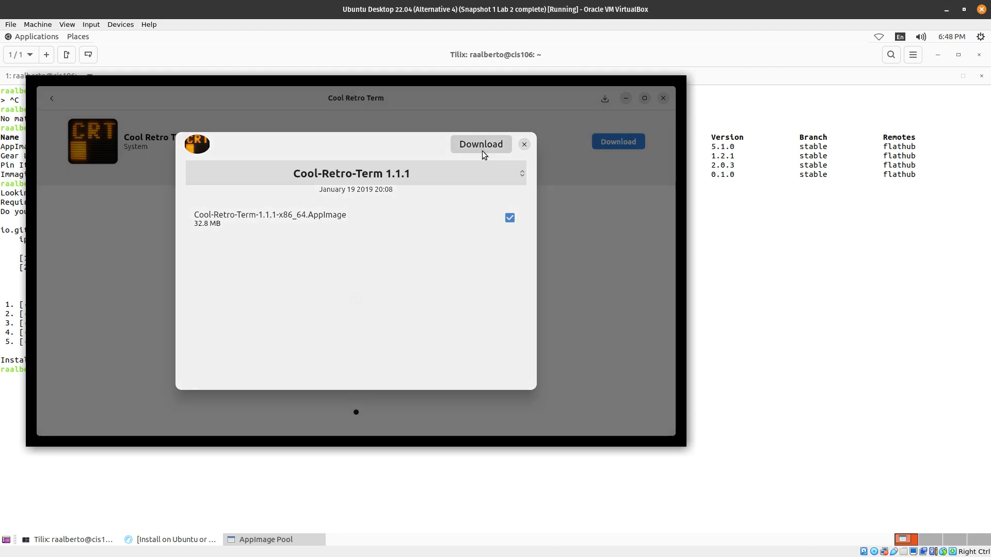
click(524, 144)
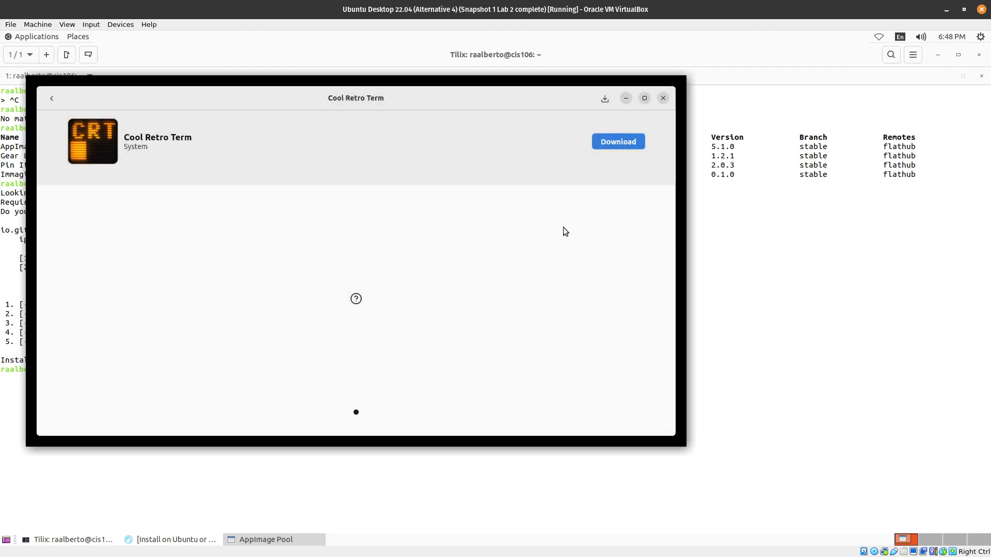
mouse_move(590, 104)
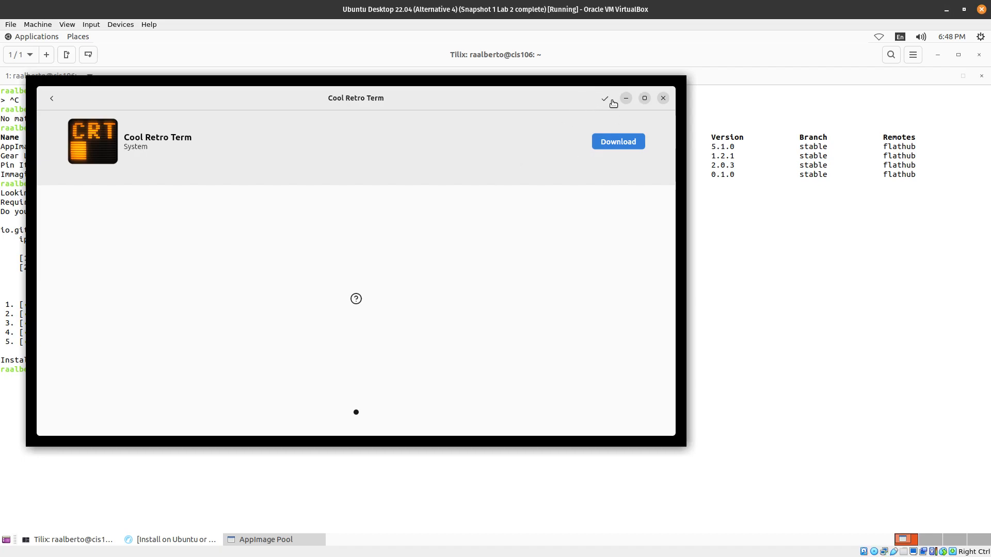
click(604, 98)
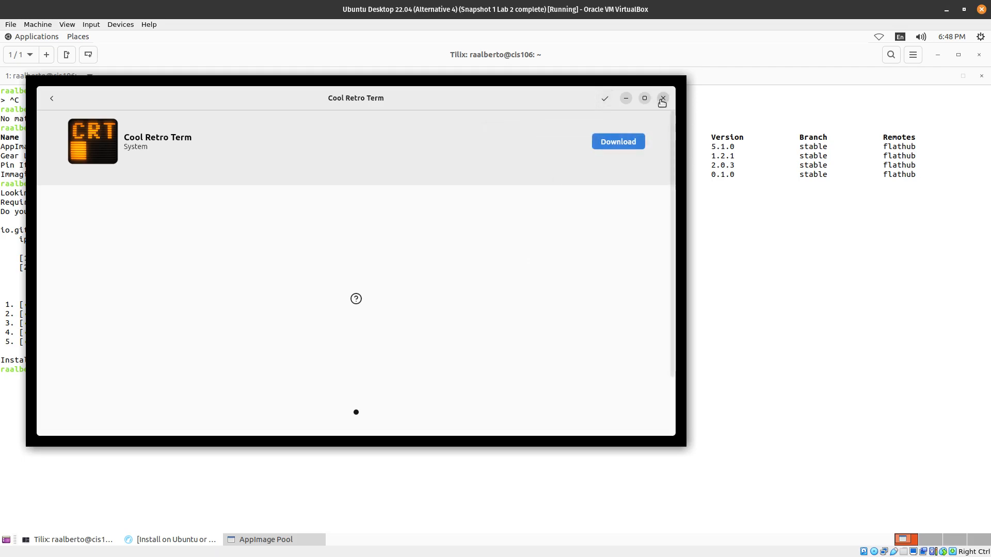
click(662, 98)
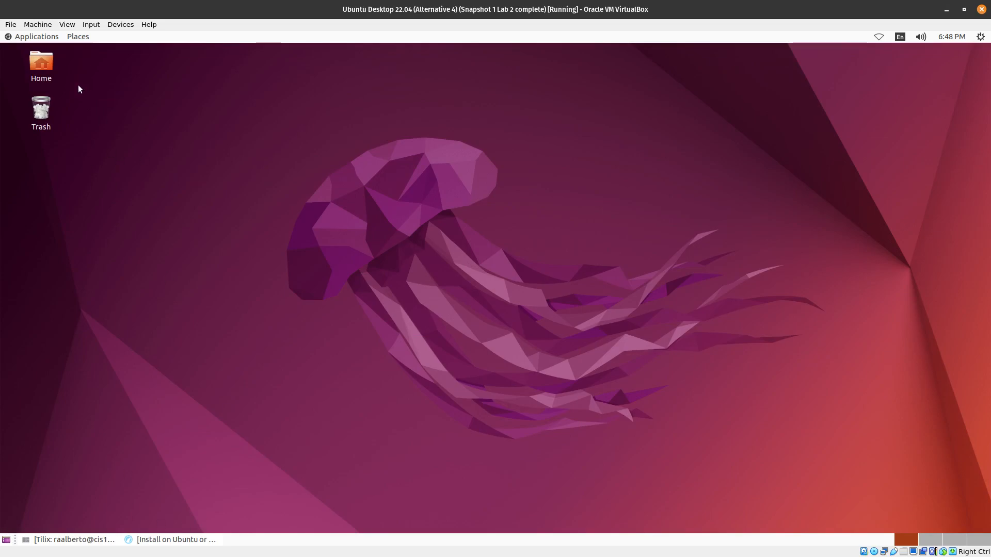
Step: Open Home > Applications in Files and select Cool-Retro-Term-1.1.1-x86_64.AppImage
double_click(40, 62)
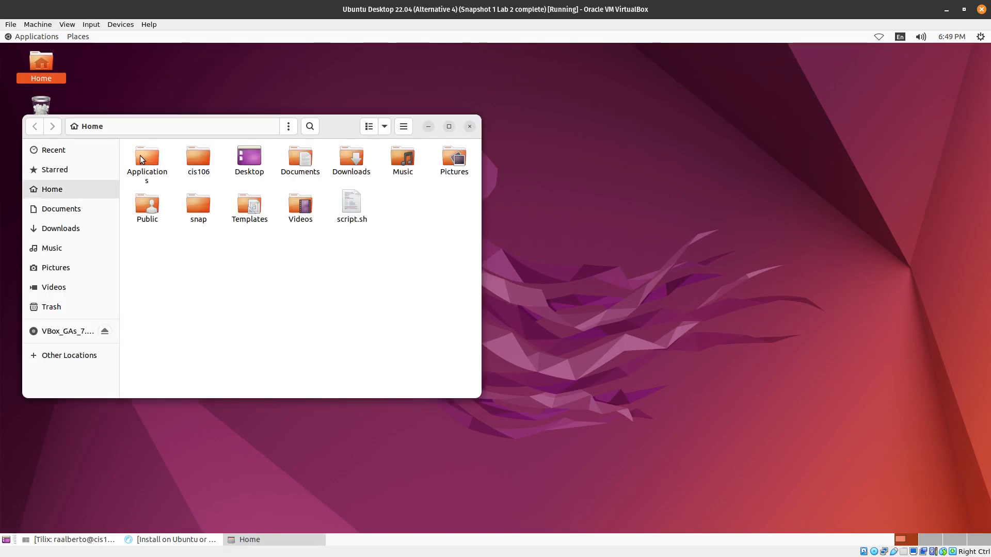
double_click(147, 157)
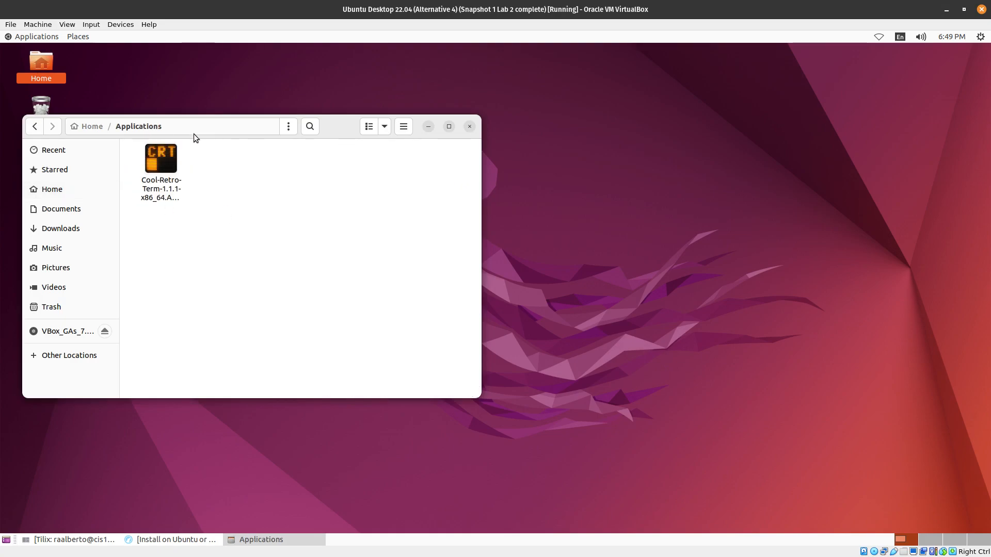
click(160, 158)
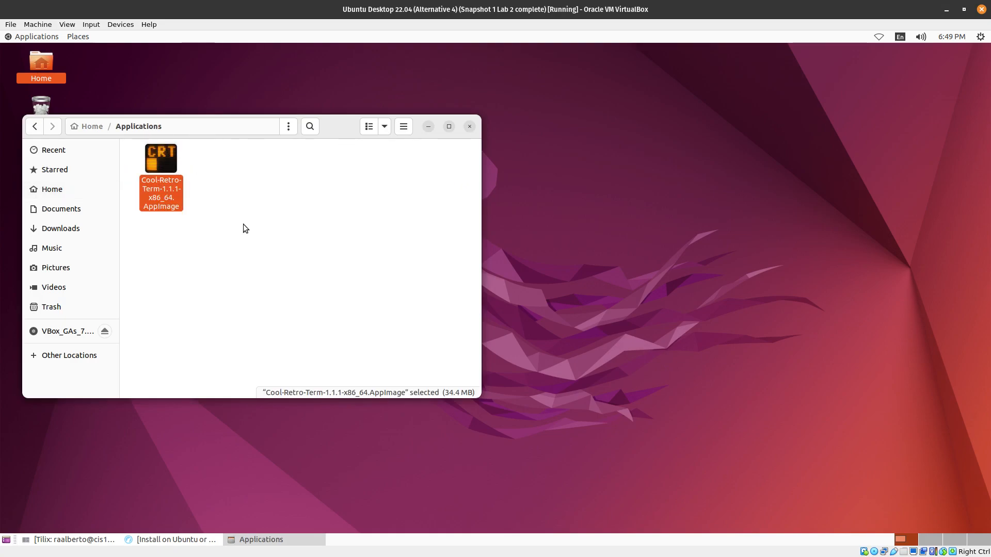
mouse_move(268, 224)
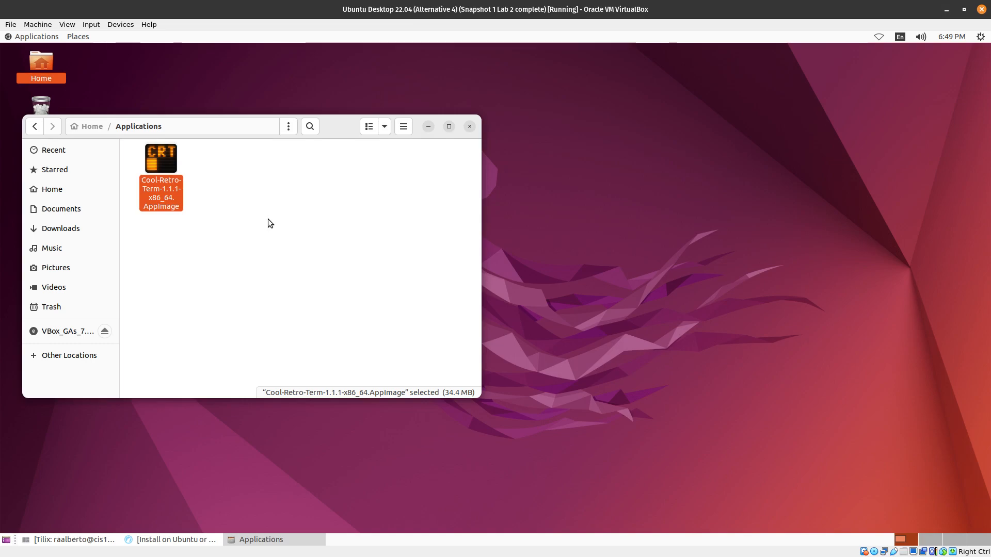
mouse_move(275, 233)
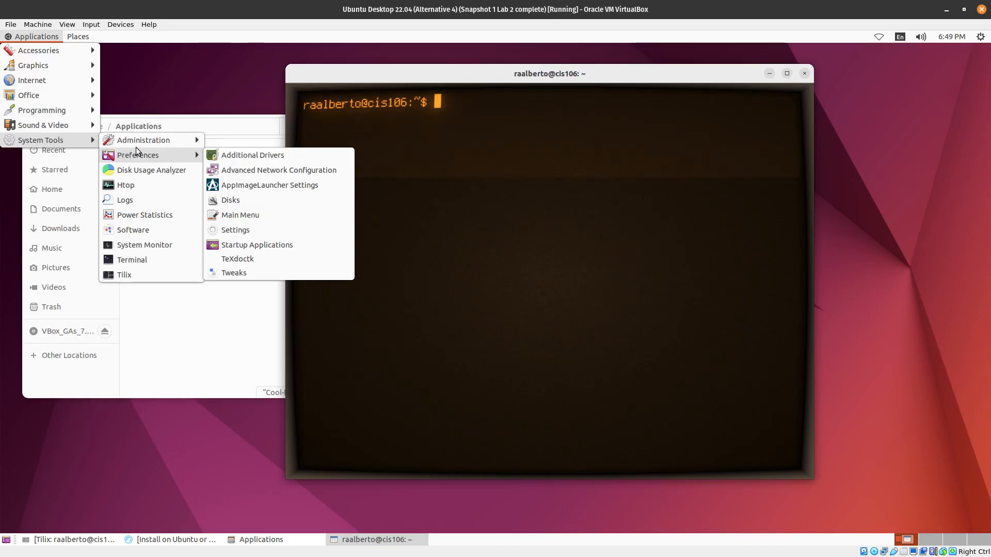
mouse_move(150, 158)
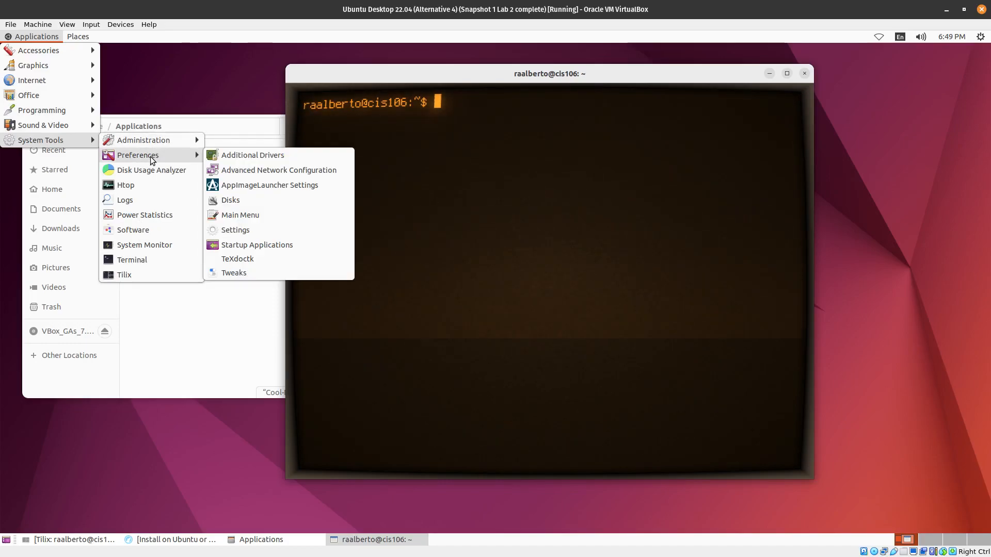
mouse_move(71, 194)
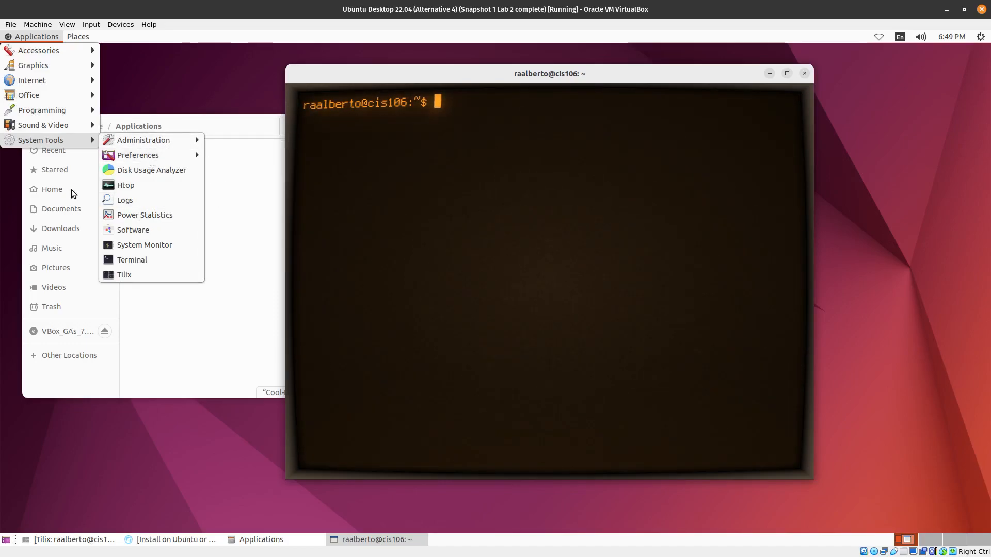
mouse_move(72, 124)
text(ls)
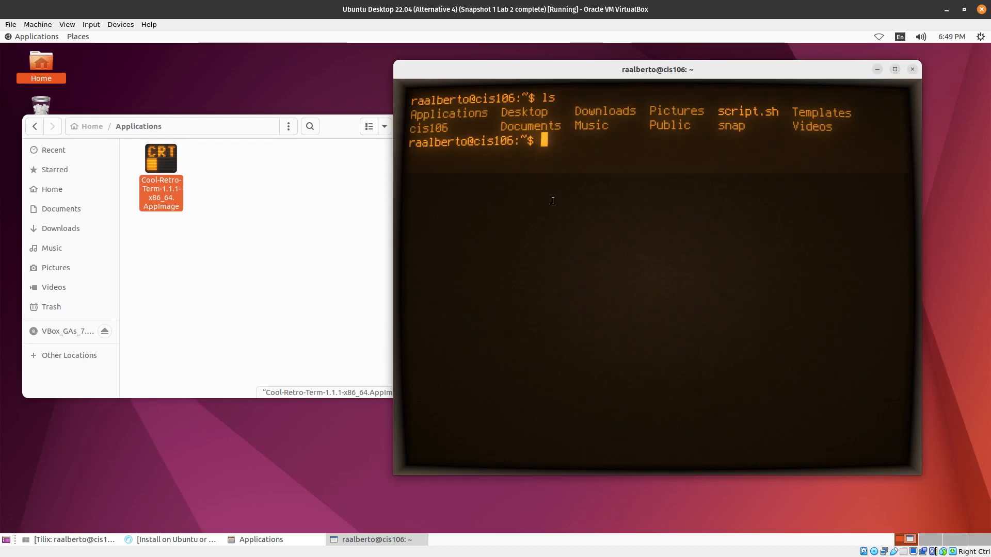
Step: Run ls in Cool Retro Term to list the home folder's contents
text(u)
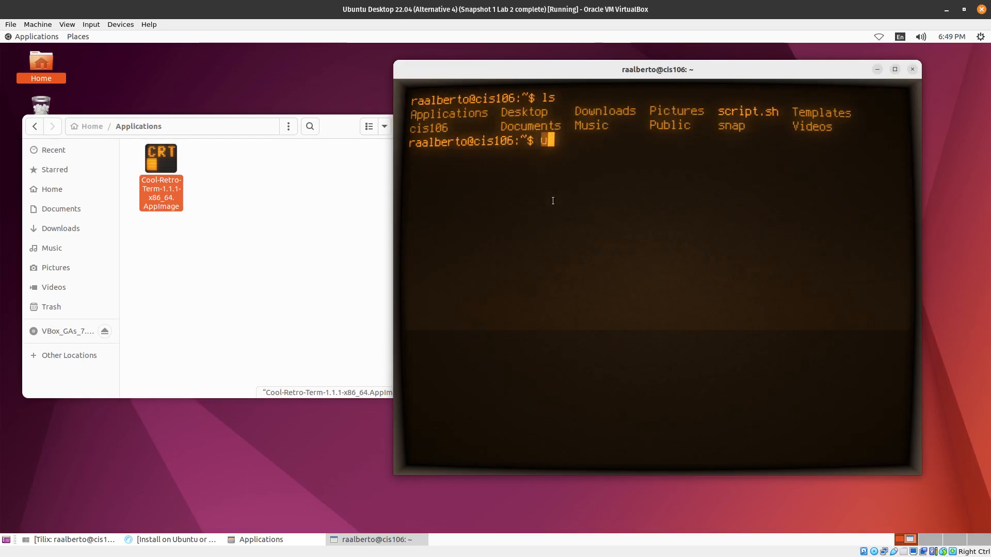